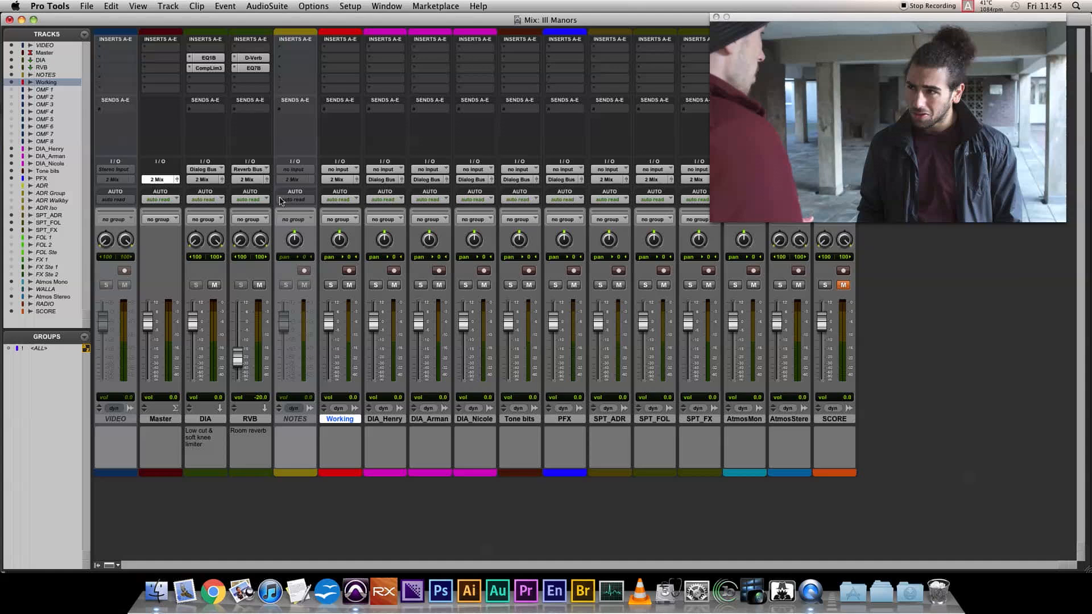
Show the Edit window with the DIA bus Compressor/Limiter plugin open.
click(205, 67)
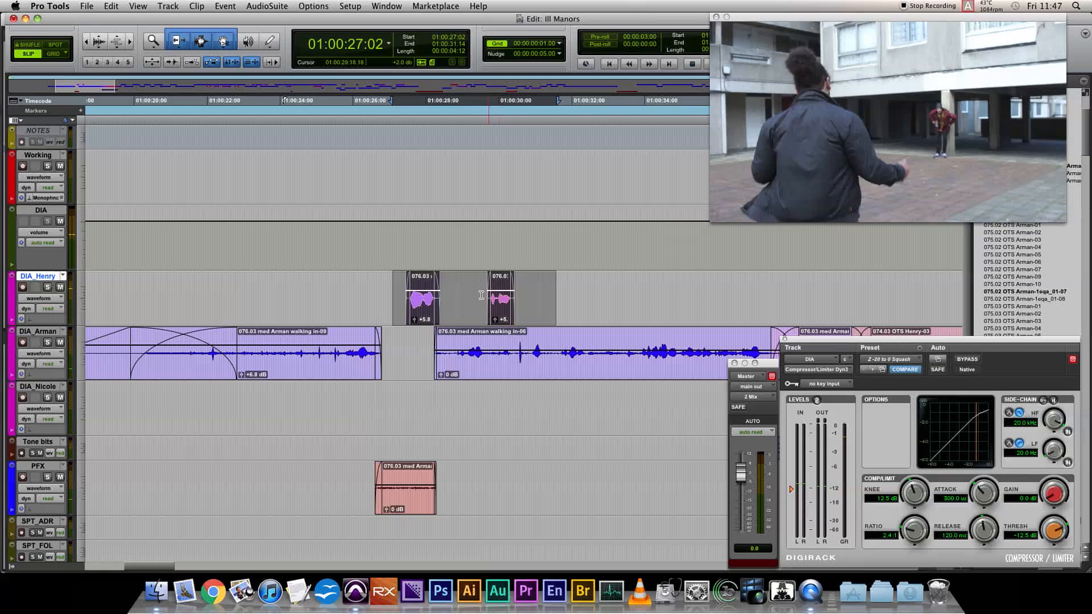
key(cmd+=)
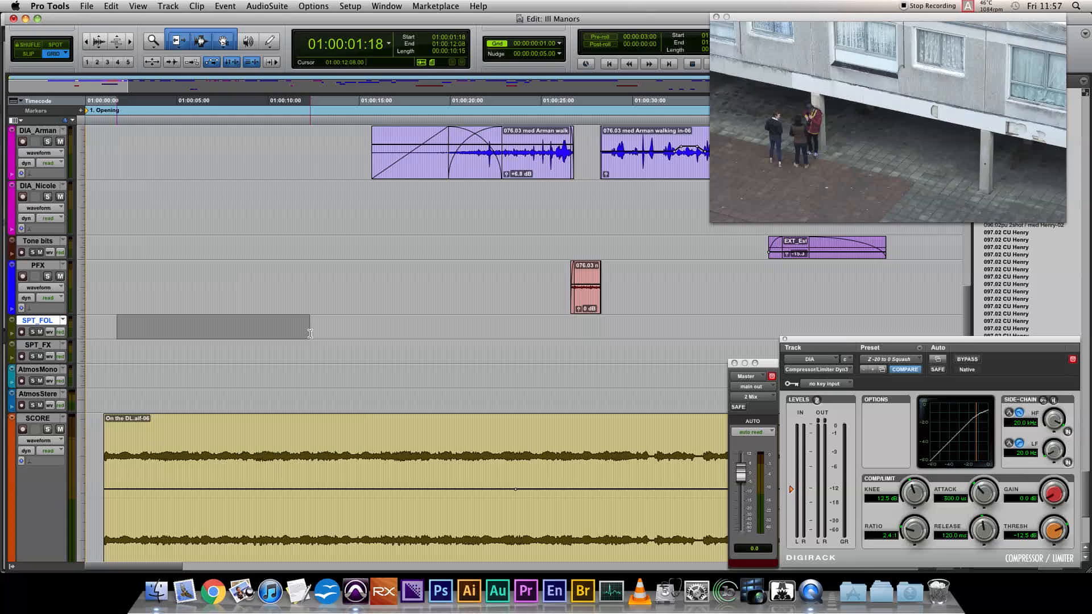
Consolidate the selected first-ten-seconds range on SPT_FOL into a new clip.
key(alt+shift+3)
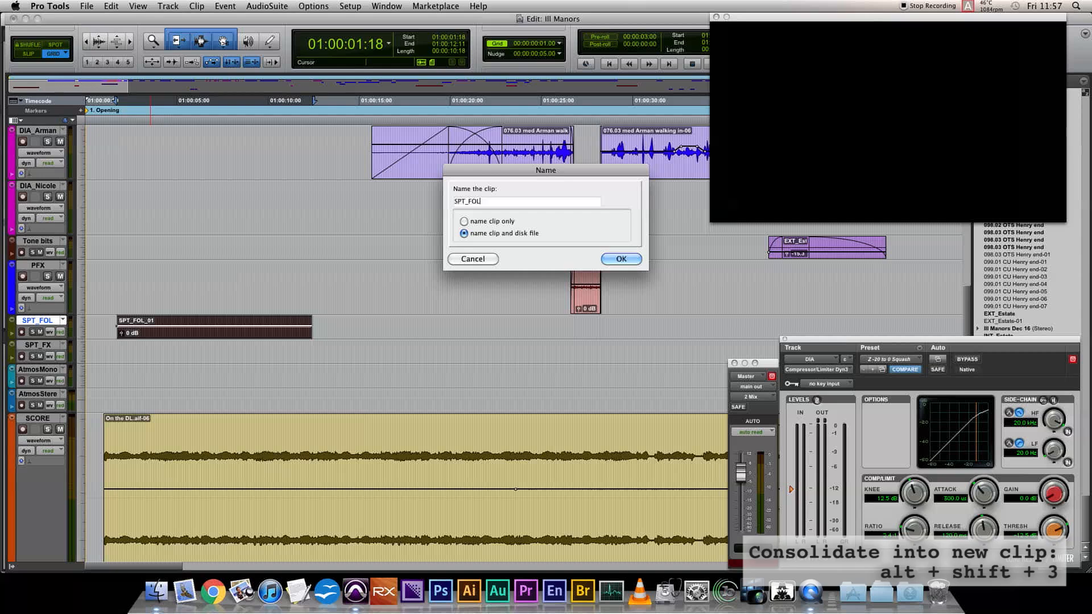
Confirm the new clip names SPT_FT_Two ladies and SPT_FT_Two Ladies 2.
click(621, 259)
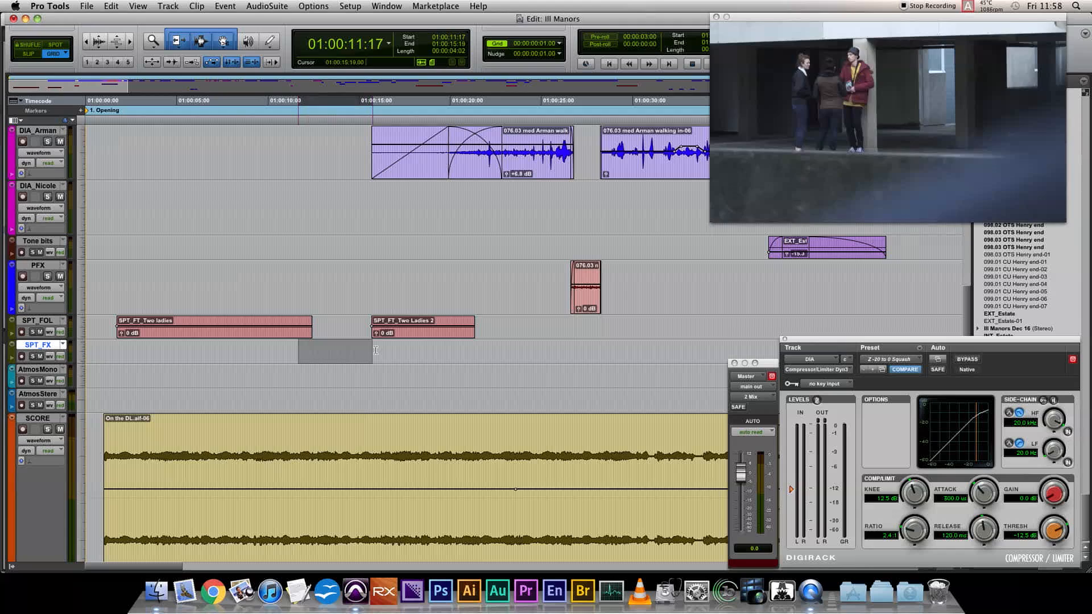
click(90, 6)
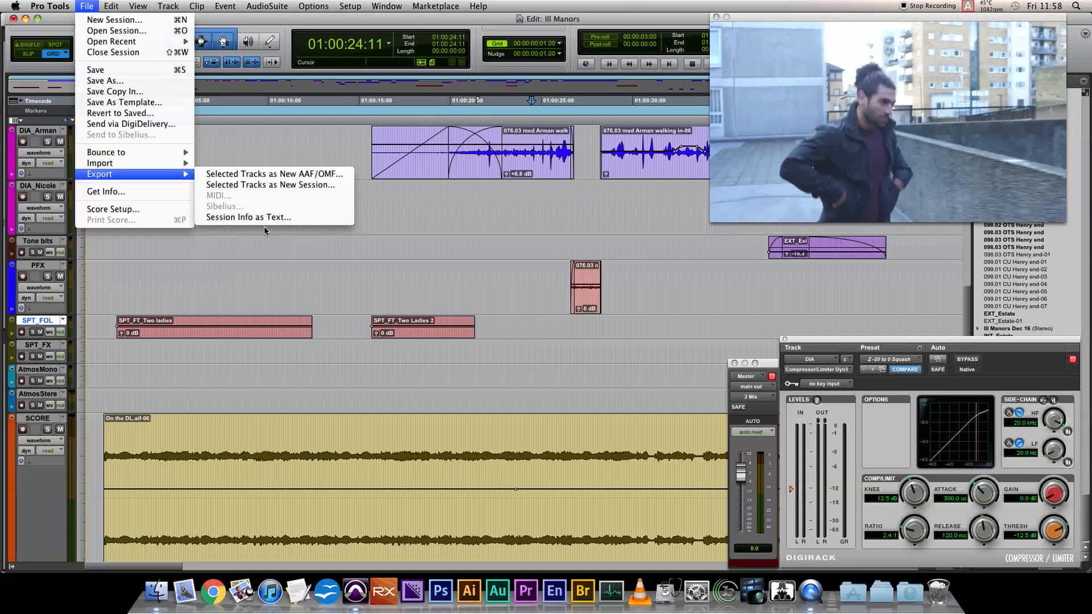
Export the session info as text to Spotting.txt.
click(248, 216)
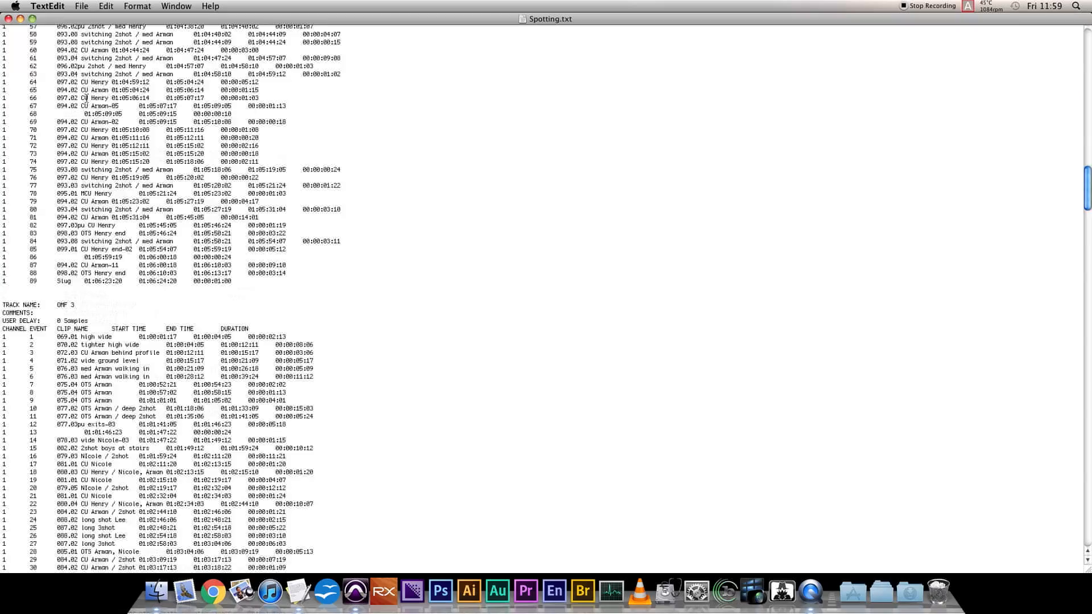
scroll(down, 3)
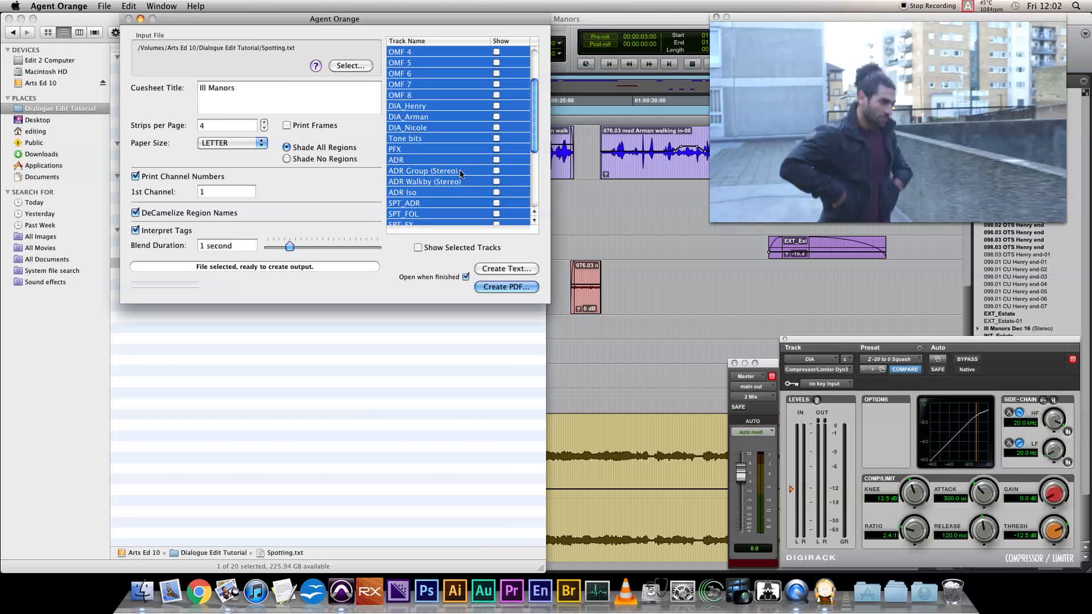
Create the Ill Manors PDF cue sheet from Spotting.txt for the SPT tracks.
click(505, 287)
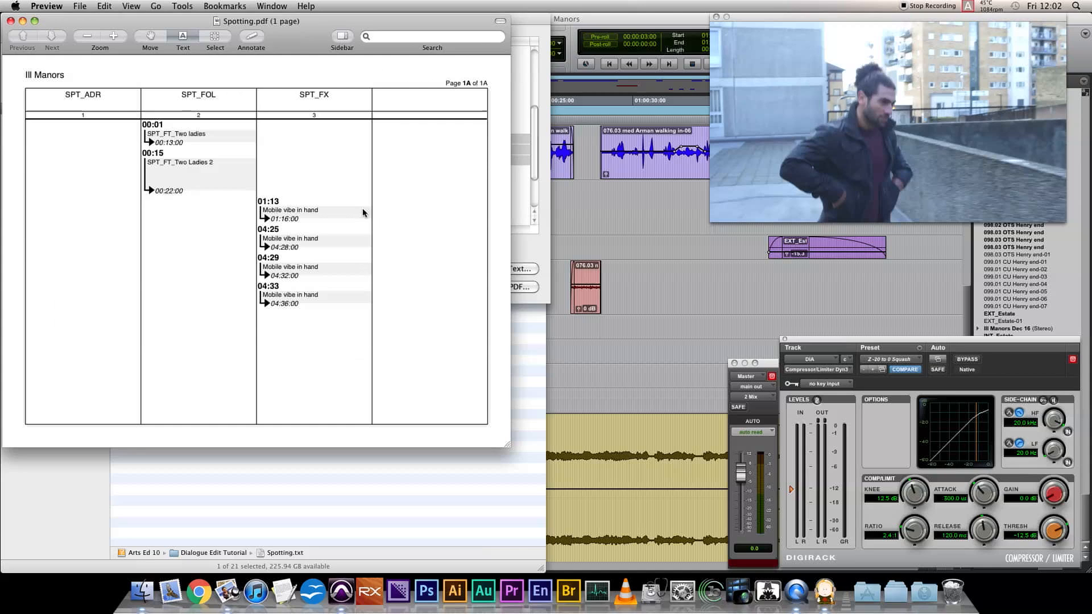